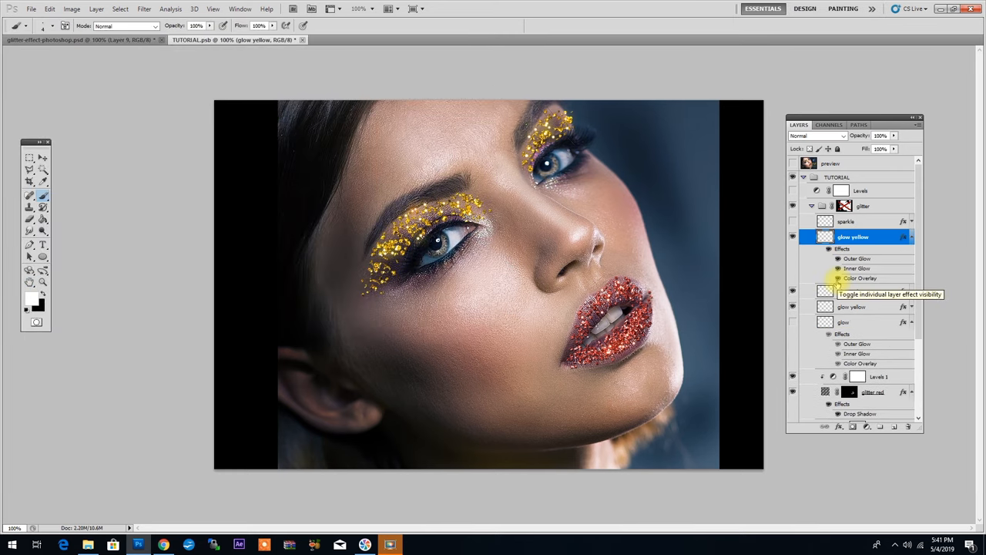
- Reveal the finished glitter preview layer with its title artwork over the portrait
{"action": "left_click", "coordinate": [843, 136]}
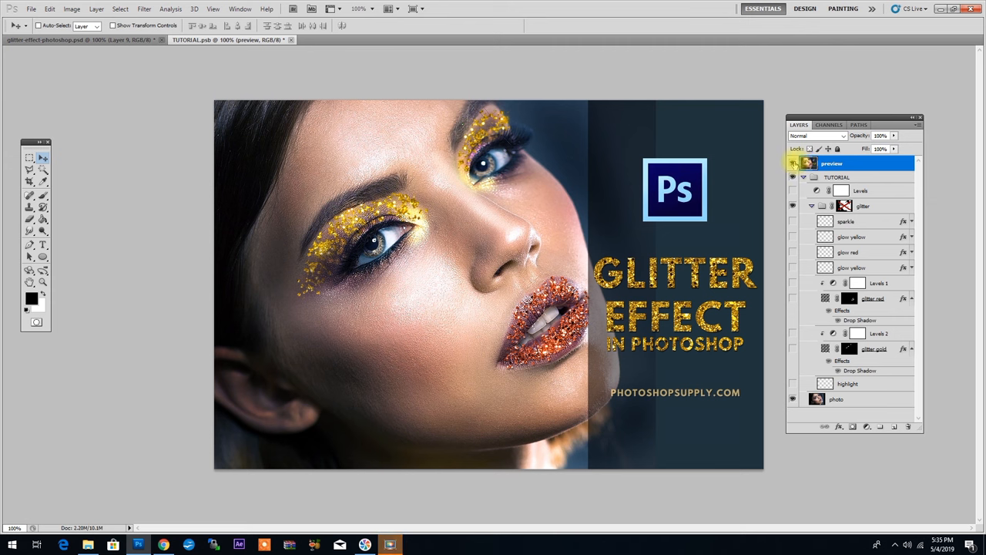
- Hide the preview layer and make the original photo layer the active one
{"action": "left_click", "coordinate": [791, 163]}
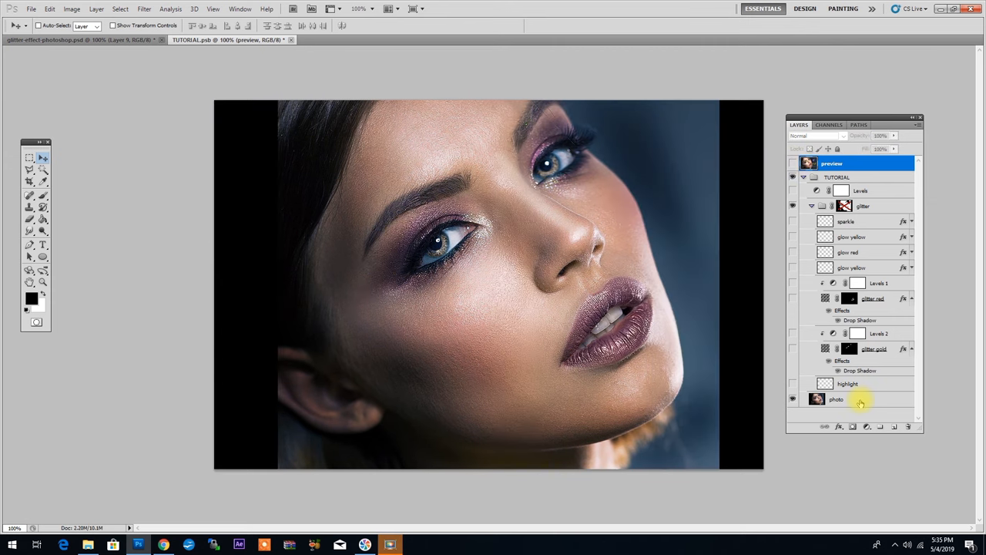
{"action": "left_click", "coordinate": [835, 399]}
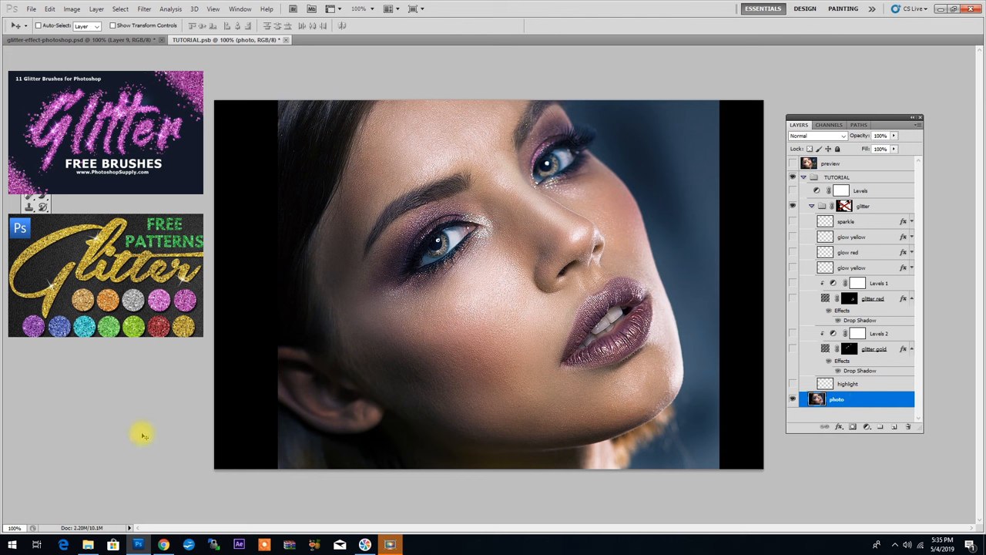
{"action": "mouse_move", "coordinate": [142, 363]}
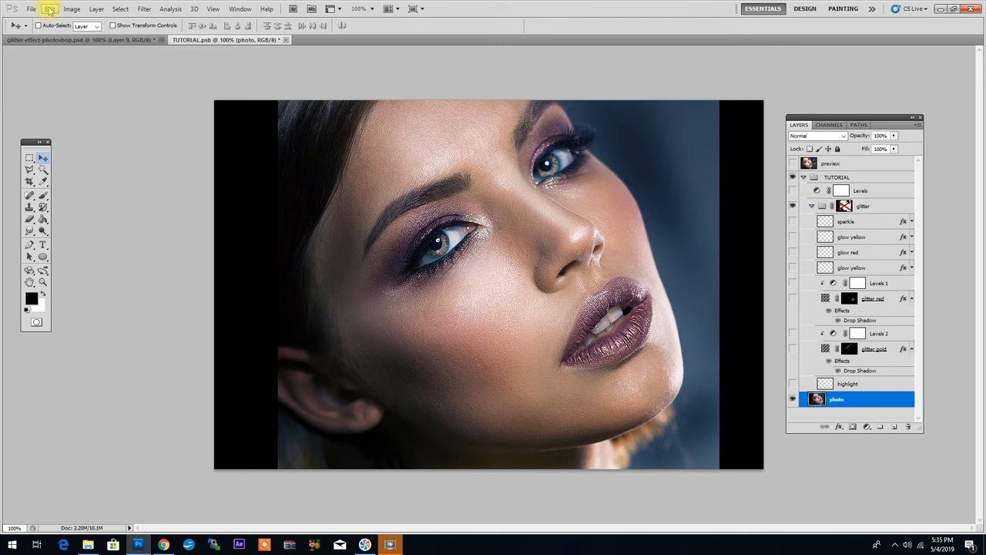
- Load the sparkle brushes and glitter patterns in the Preset Manager, then finish with Done
{"action": "left_click", "coordinate": [49, 10]}
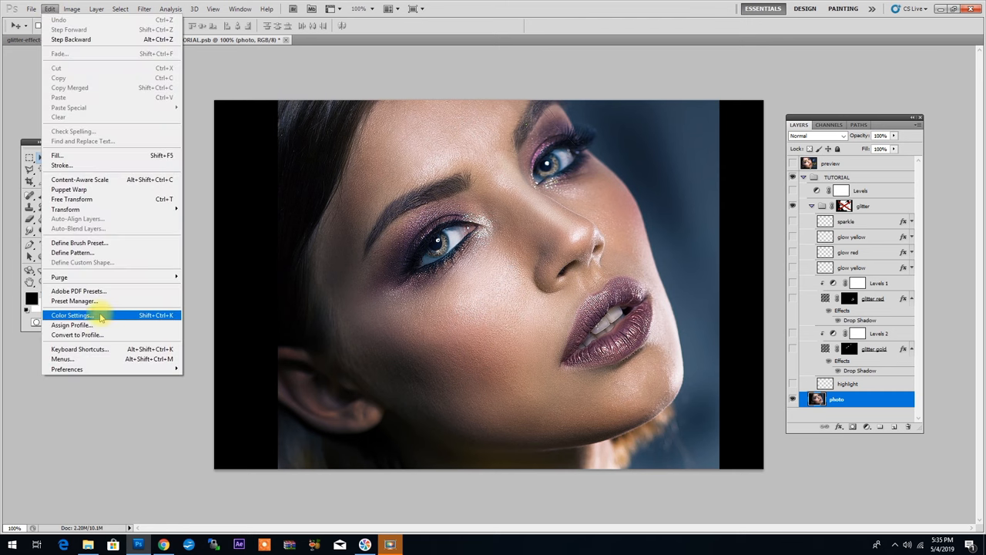
{"action": "left_click", "coordinate": [74, 300]}
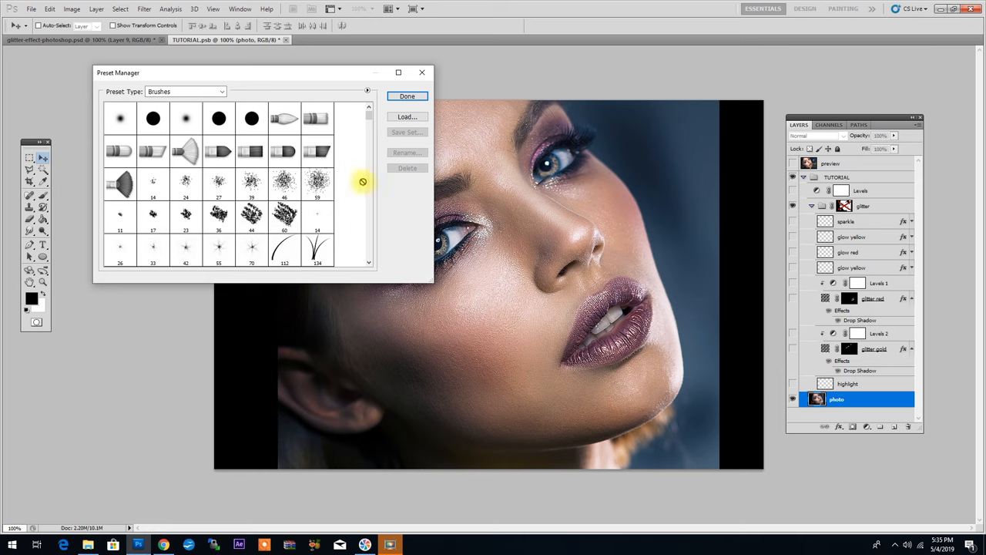
{"action": "mouse_move", "coordinate": [406, 117]}
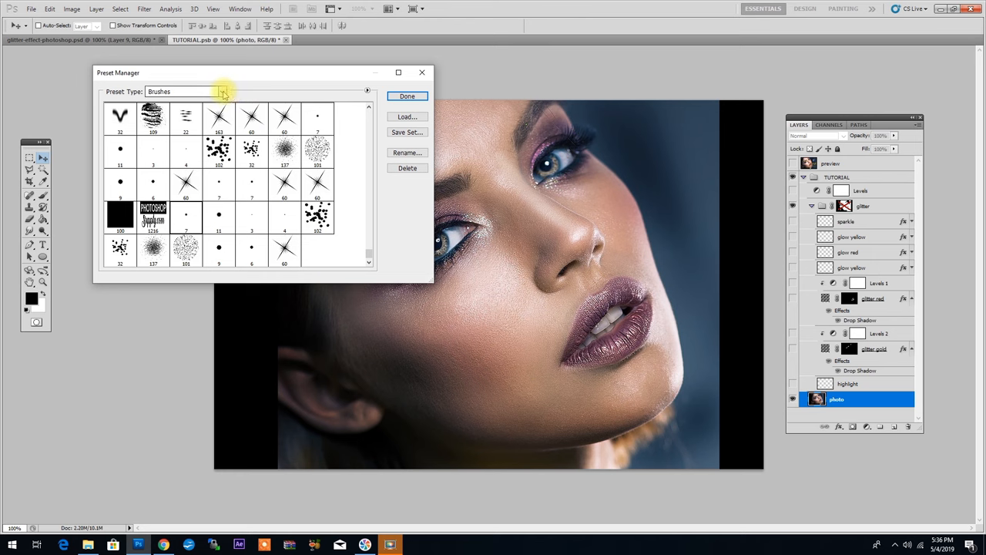
{"action": "left_click", "coordinate": [222, 91]}
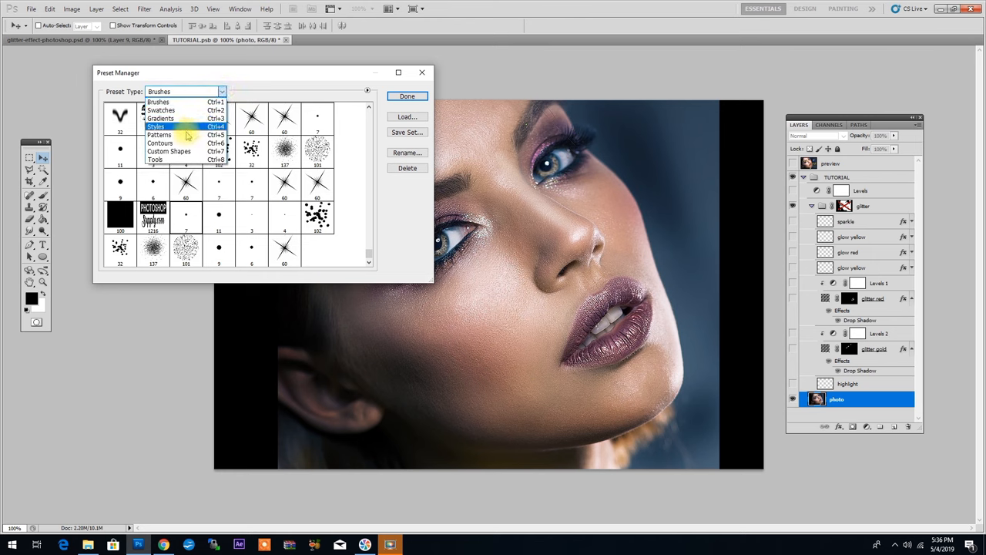
{"action": "left_click", "coordinate": [160, 135]}
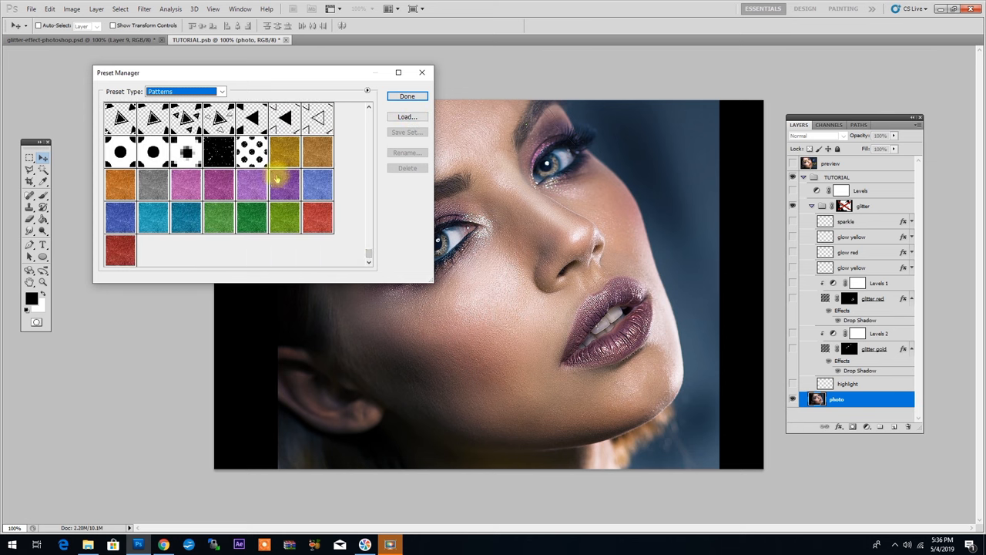
{"action": "mouse_move", "coordinate": [378, 115]}
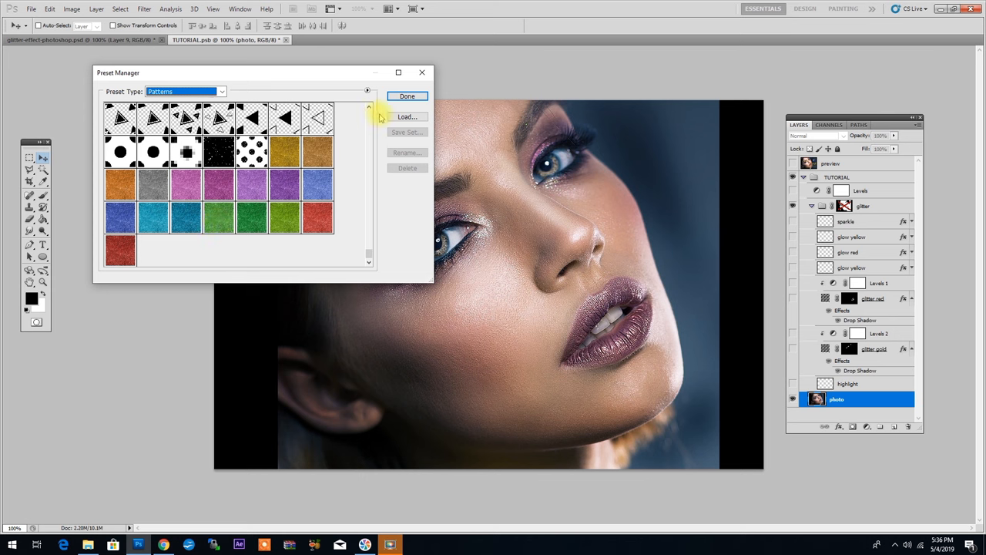
{"action": "left_click", "coordinate": [407, 95]}
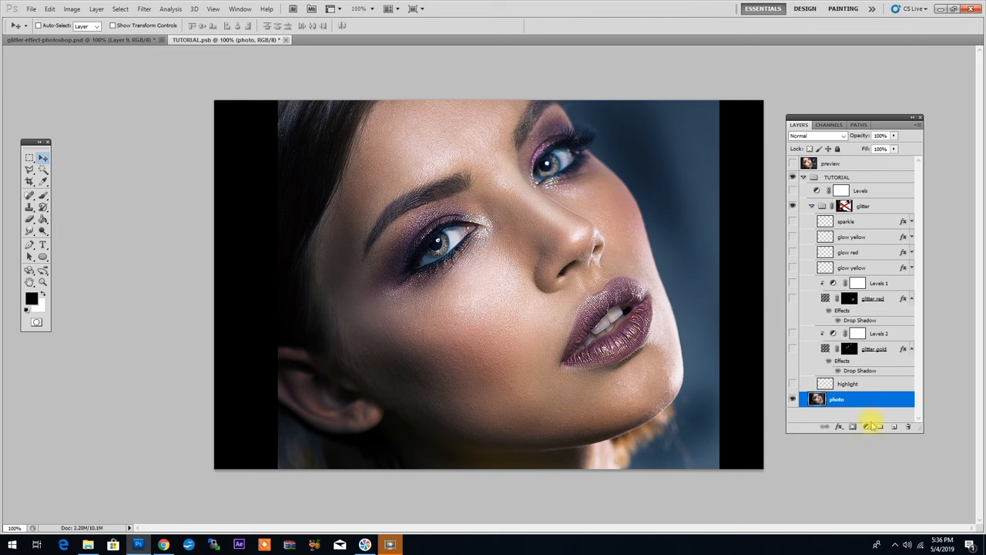
- Add a Pattern fill layer using the gold glitter pattern above the photo
{"action": "left_click", "coordinate": [866, 425]}
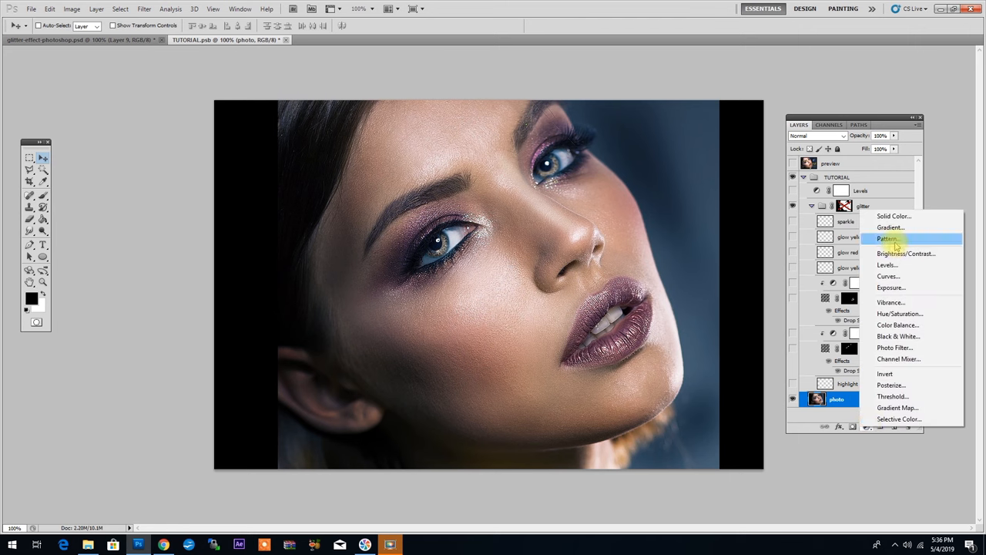
{"action": "left_click", "coordinate": [887, 238]}
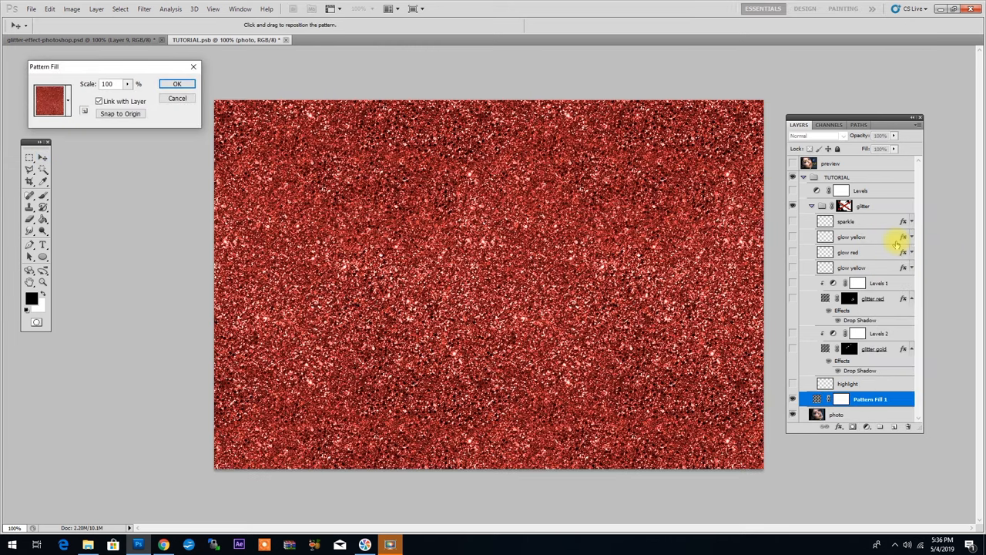
{"action": "left_click", "coordinate": [68, 101]}
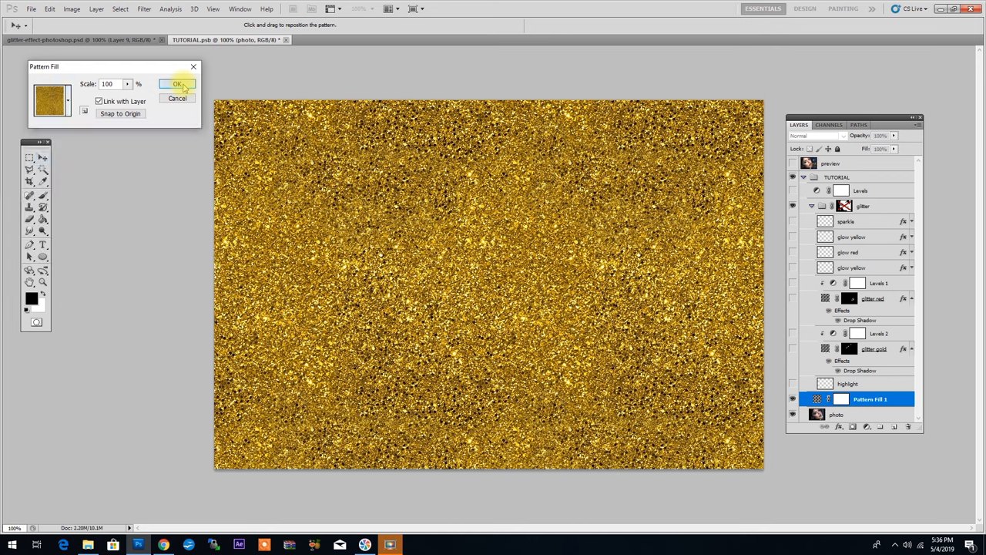
{"action": "left_click", "coordinate": [176, 83]}
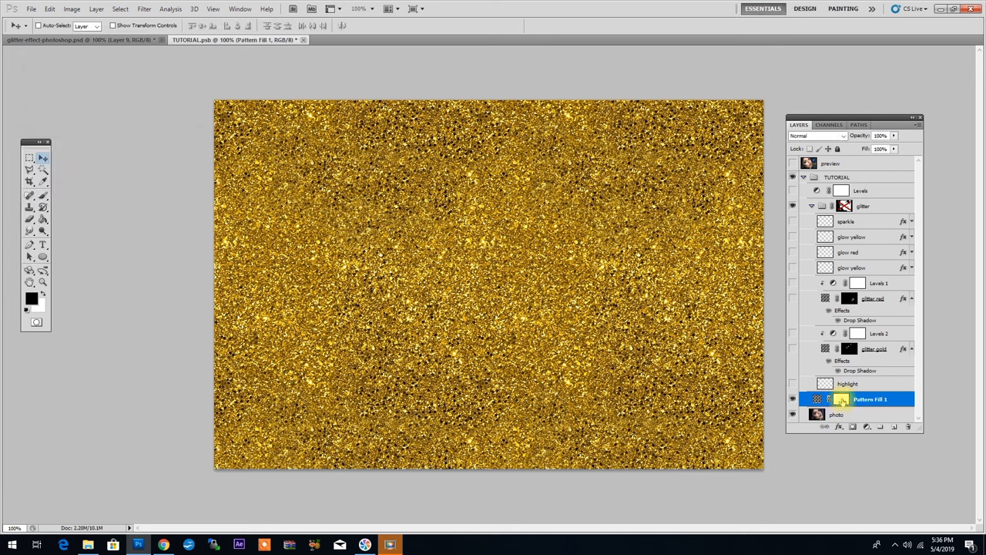
{"action": "mouse_move", "coordinate": [841, 399]}
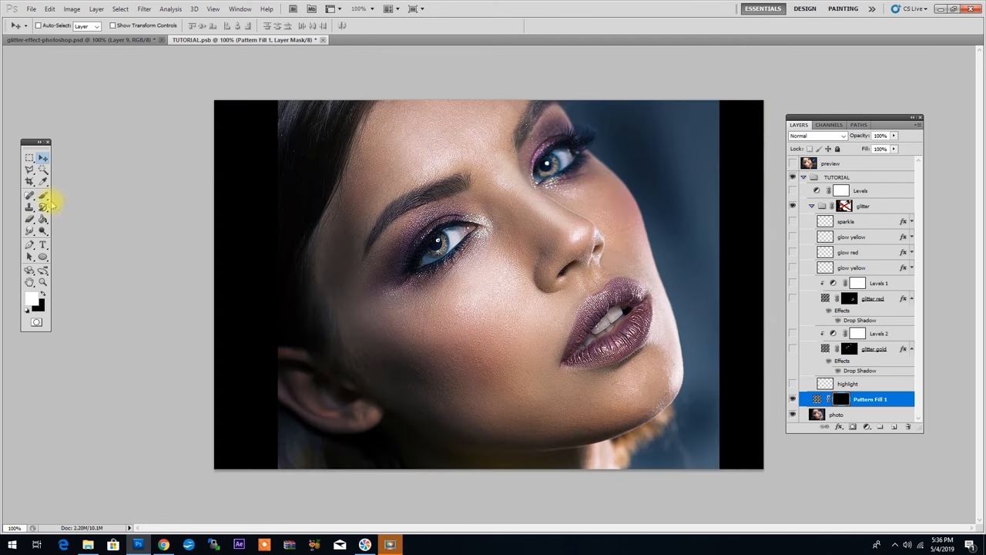
- With a scatter sparkle brush in white, paint gold glitter onto both eyelids through the mask
{"action": "left_click", "coordinate": [43, 194]}
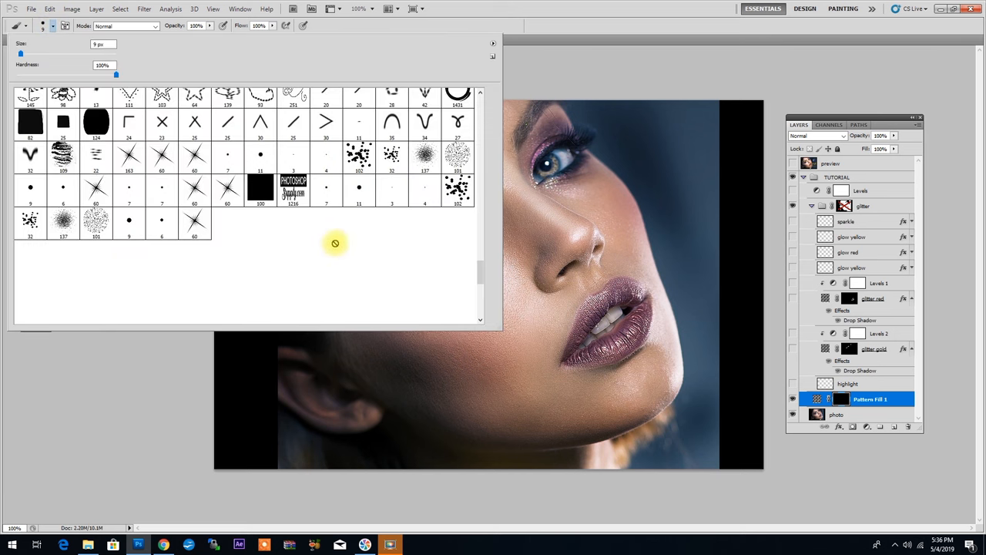
{"action": "mouse_move", "coordinate": [429, 192]}
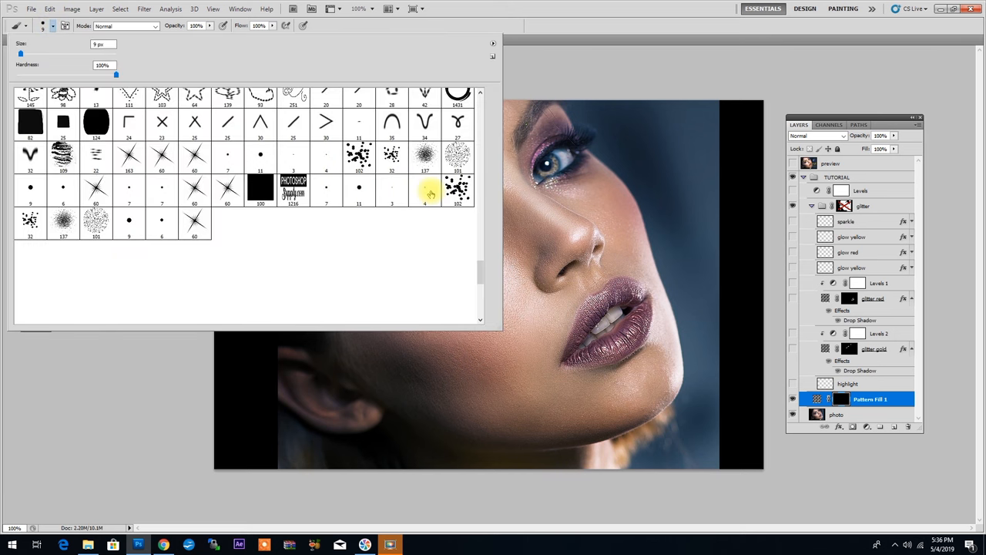
{"action": "left_click", "coordinate": [458, 188]}
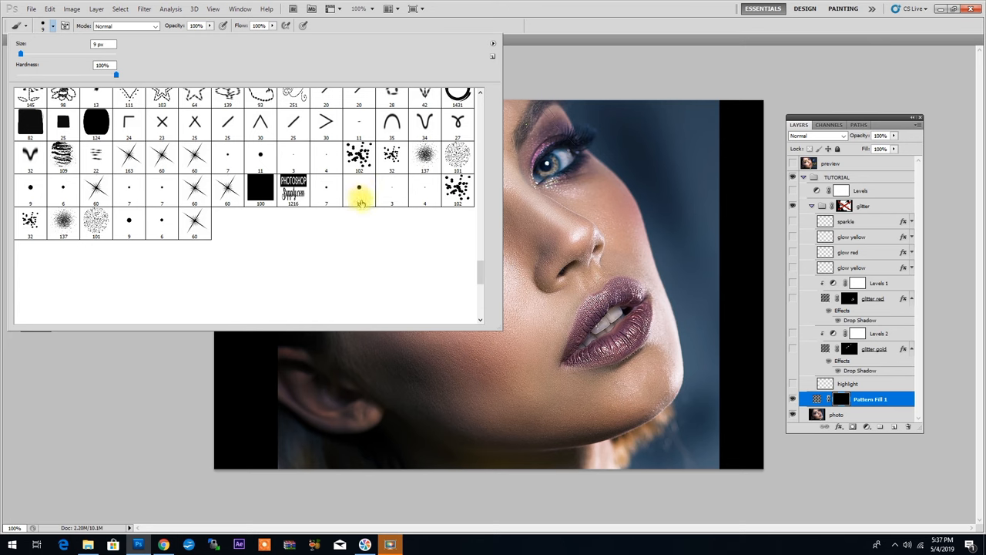
{"action": "mouse_move", "coordinate": [361, 191]}
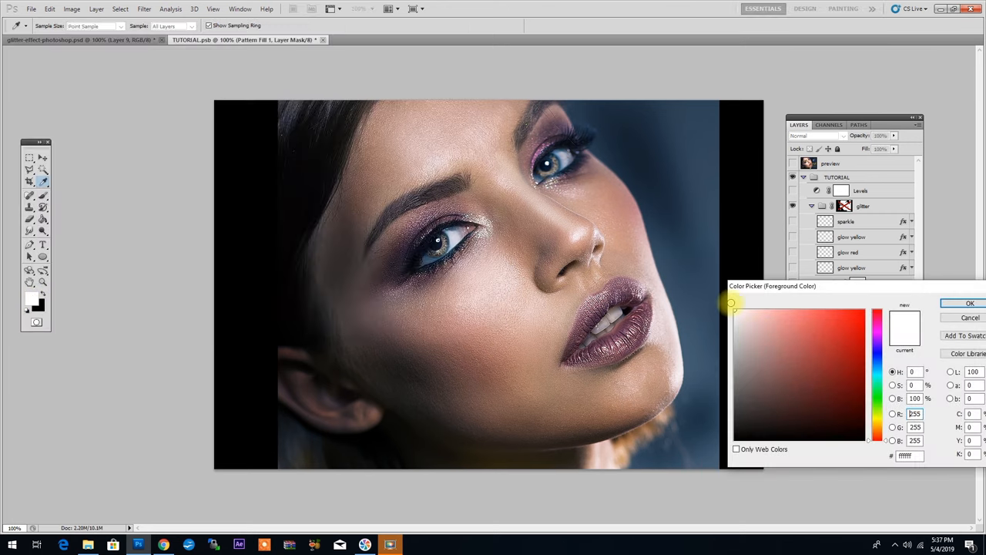
{"action": "left_click", "coordinate": [971, 302]}
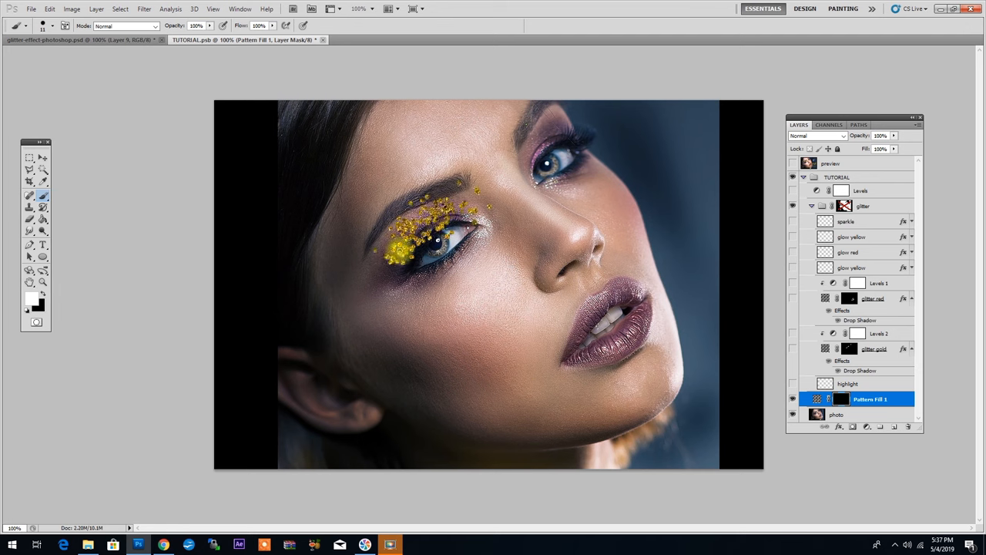
{"action": "left_click", "coordinate": [539, 131]}
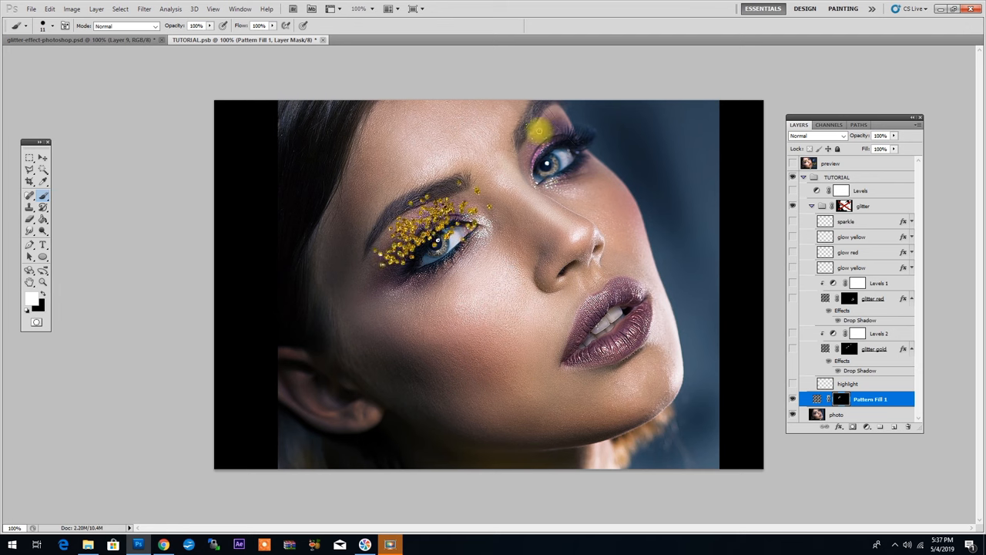
{"action": "left_click", "coordinate": [547, 131]}
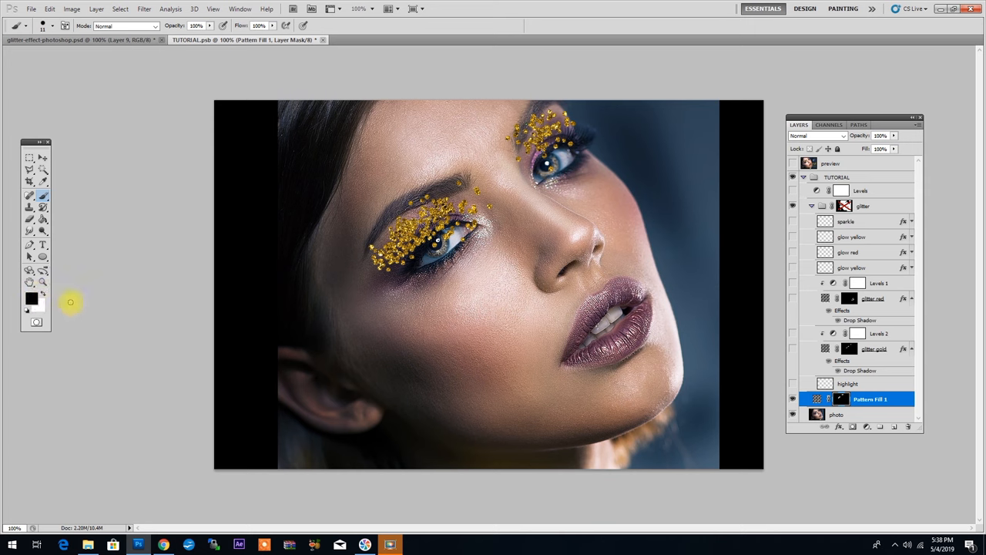
- Switch the brush colour to black (000000) and mask out stray gold glitter around the eyes
{"action": "left_click", "coordinate": [31, 299]}
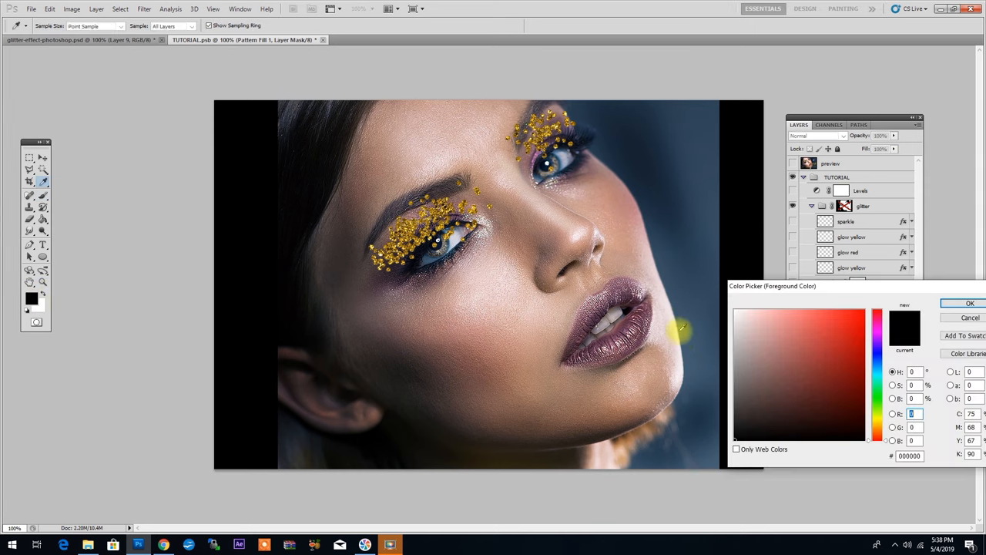
{"action": "left_click", "coordinate": [969, 302]}
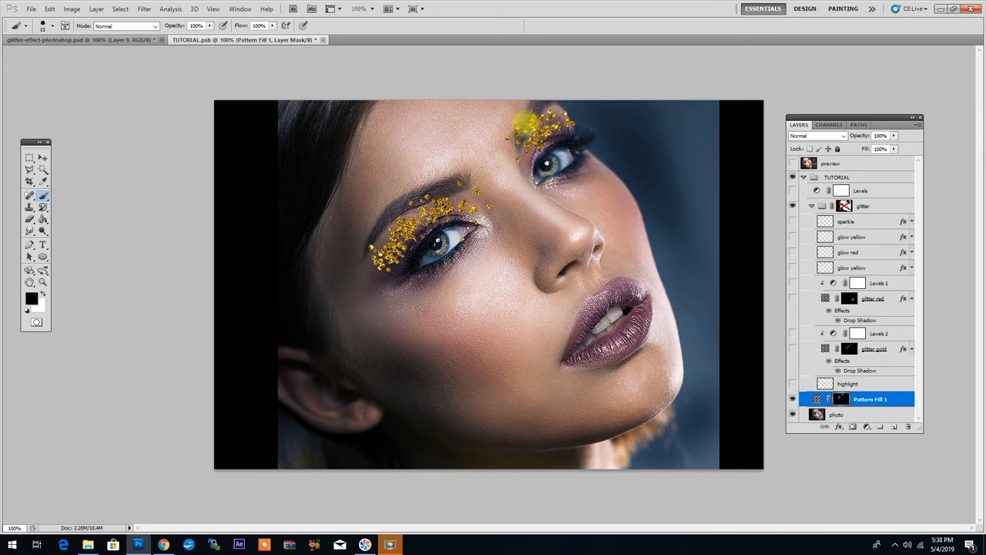
{"action": "left_click", "coordinate": [444, 192]}
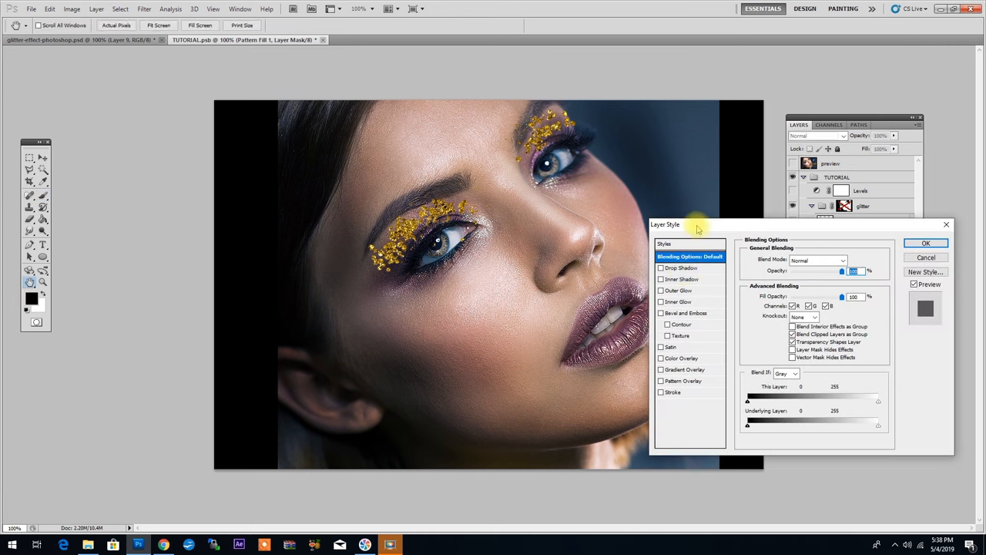
- Enable a Drop Shadow in the gold glitter layer's Layer Style
{"action": "left_click", "coordinate": [659, 268]}
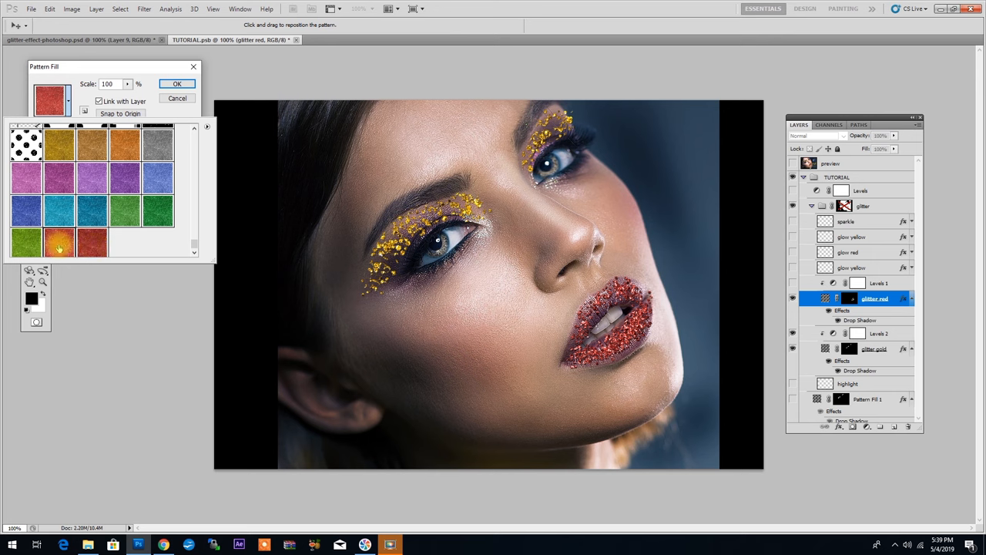
- Confirm the red glitter pattern for the lips and select the Levels 1 adjustment above it
{"action": "left_click", "coordinate": [176, 84]}
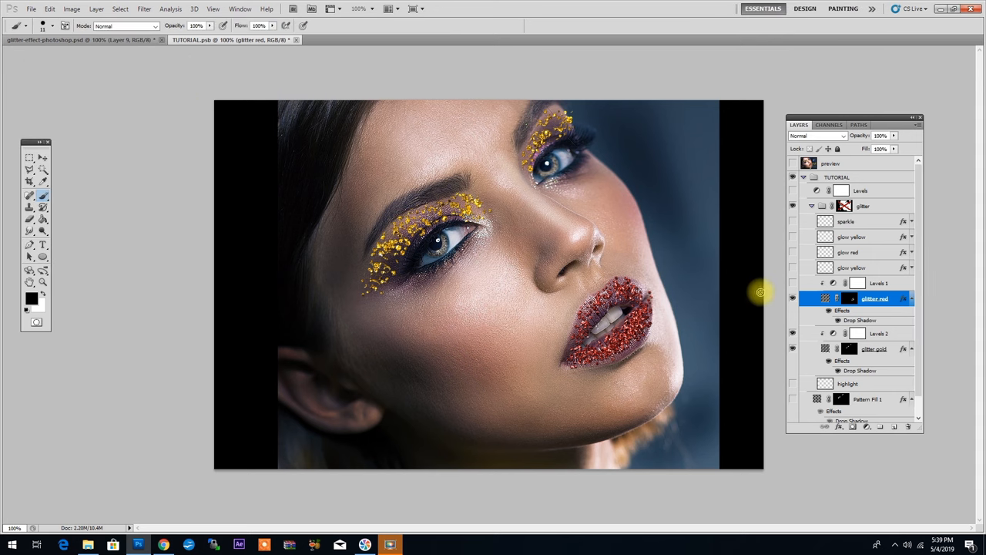
{"action": "left_click", "coordinate": [880, 284]}
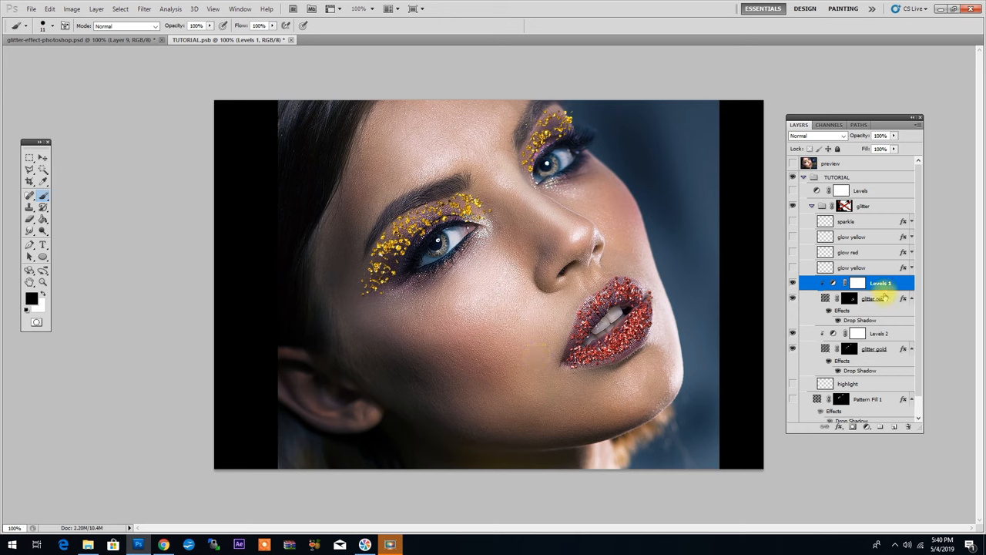
- Create a new empty layer named glow above the Levels adjustment
{"action": "key", "text": "ctrl+shift+n"}
{"action": "type", "text": "glow"}
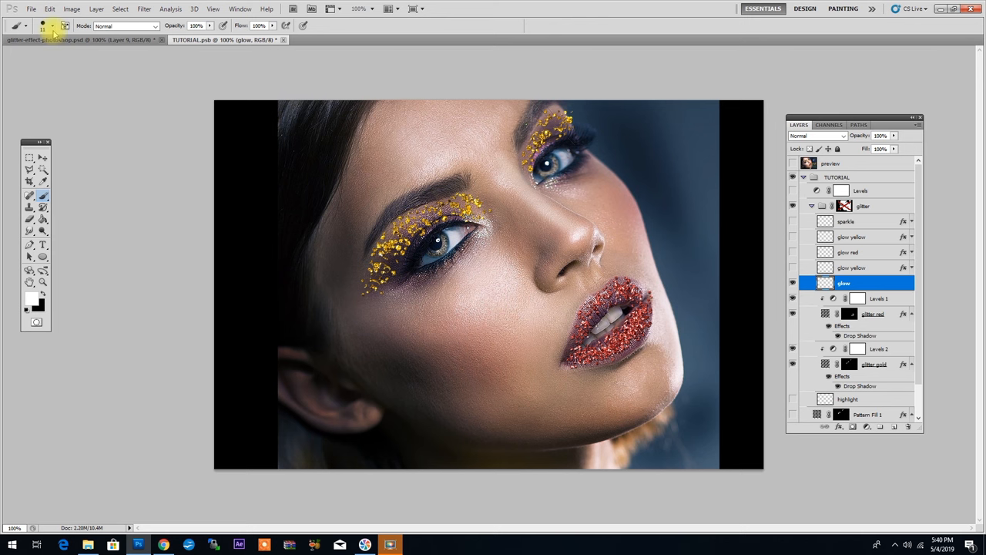
{"action": "left_click", "coordinate": [65, 25]}
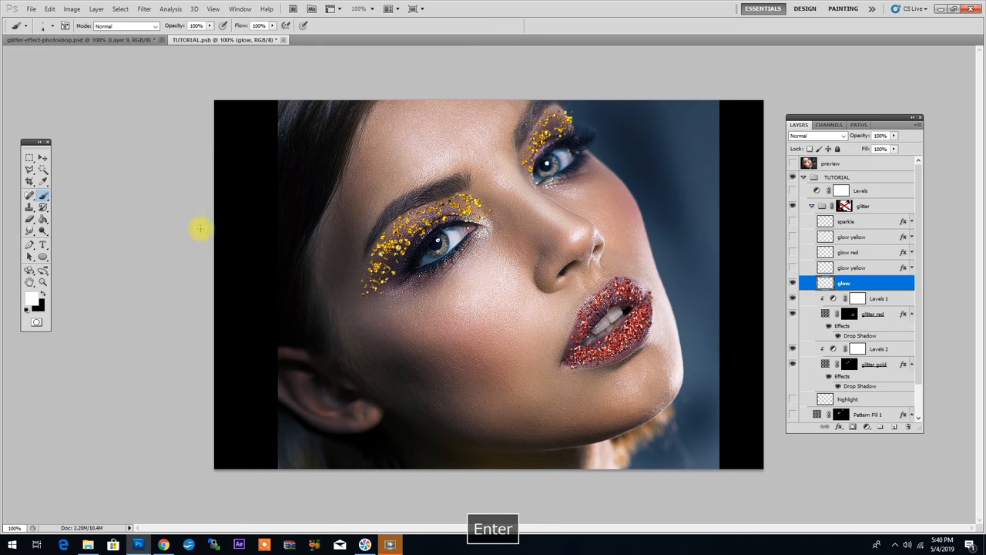
{"action": "left_click", "coordinate": [628, 293]}
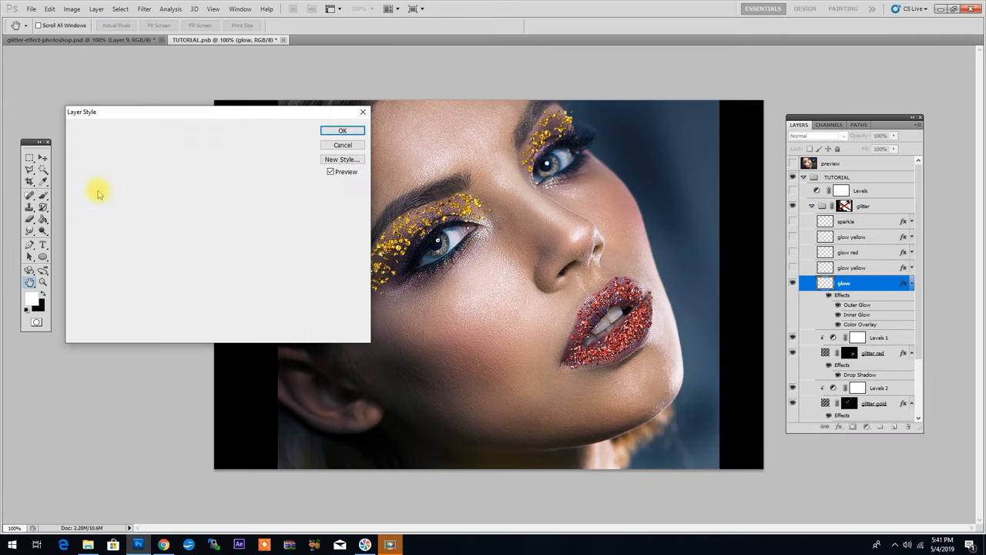
- Review the glow layer's Inner Glow and Outer Glow settings, including the outer glow colour
{"action": "left_click", "coordinate": [96, 188]}
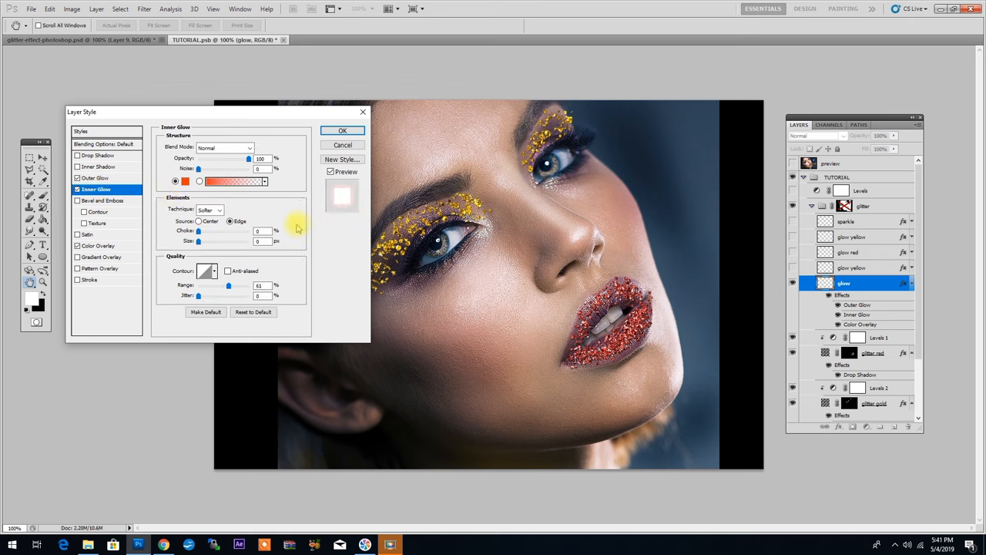
{"action": "left_click", "coordinate": [96, 178]}
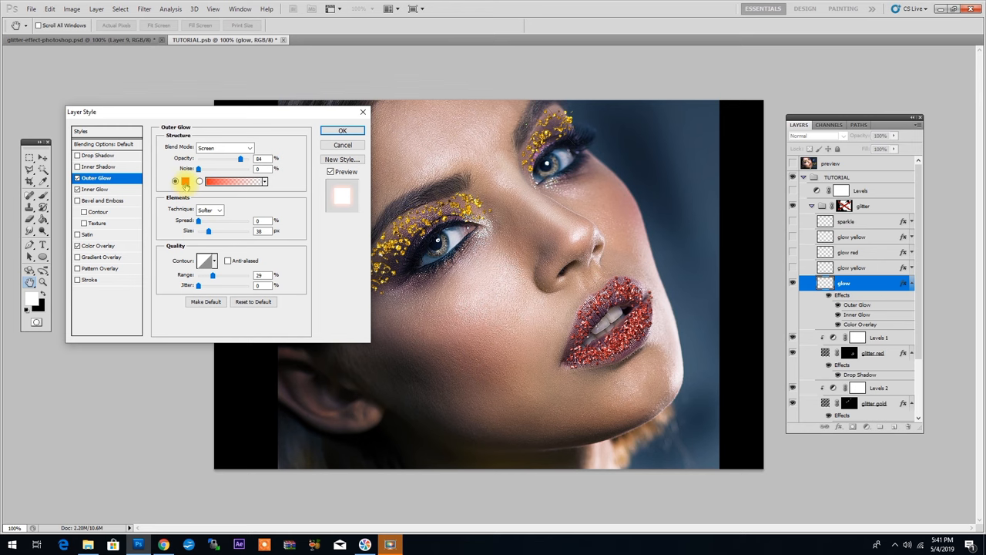
{"action": "left_click", "coordinate": [342, 129]}
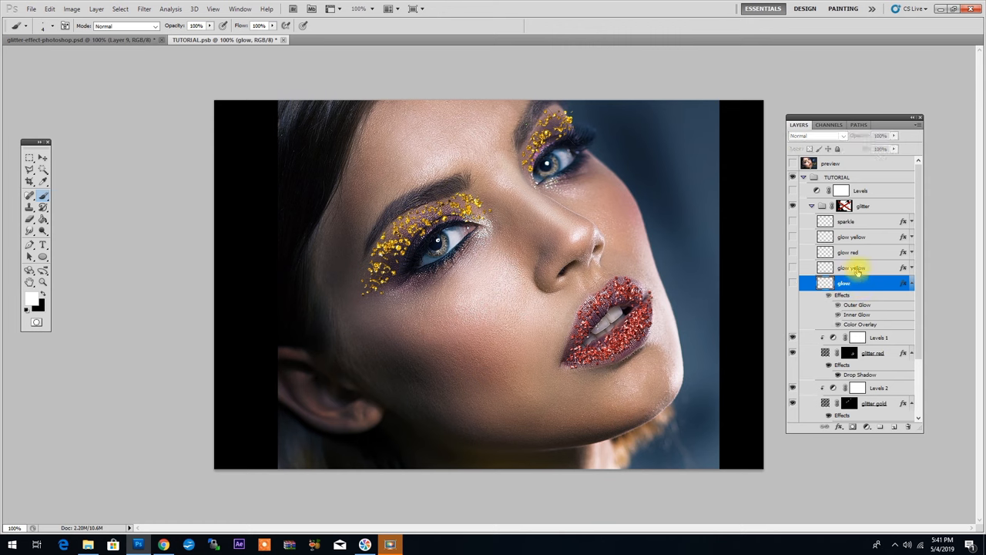
- Select the upper glow yellow layer via the lower glow yellow and glow red layers to receive the pasted style
{"action": "left_click", "coordinate": [851, 268]}
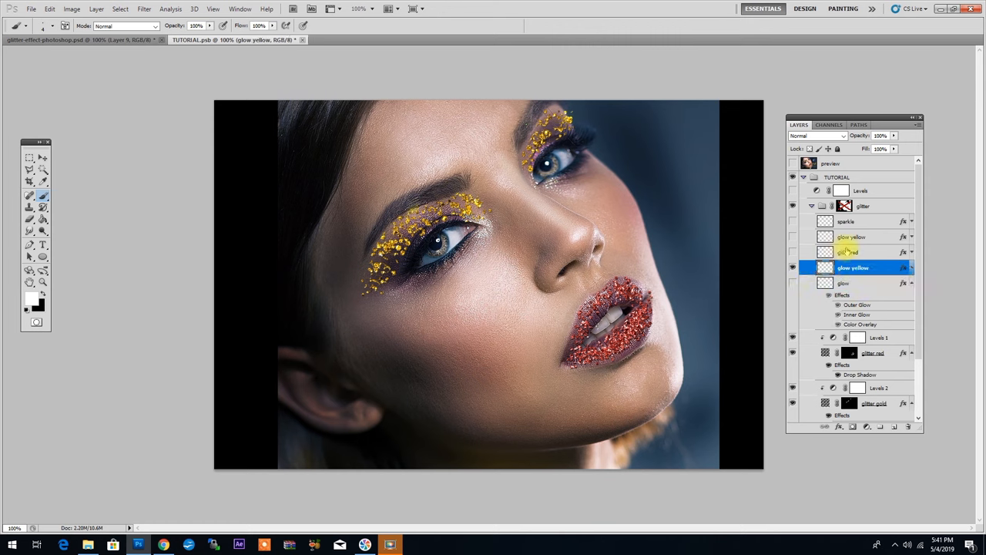
{"action": "left_click", "coordinate": [847, 252]}
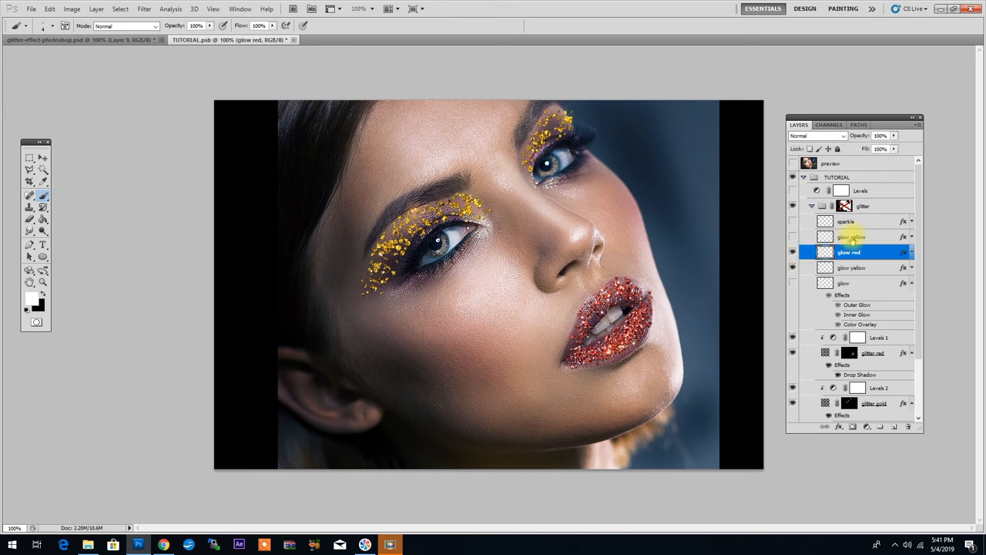
{"action": "left_click", "coordinate": [853, 237]}
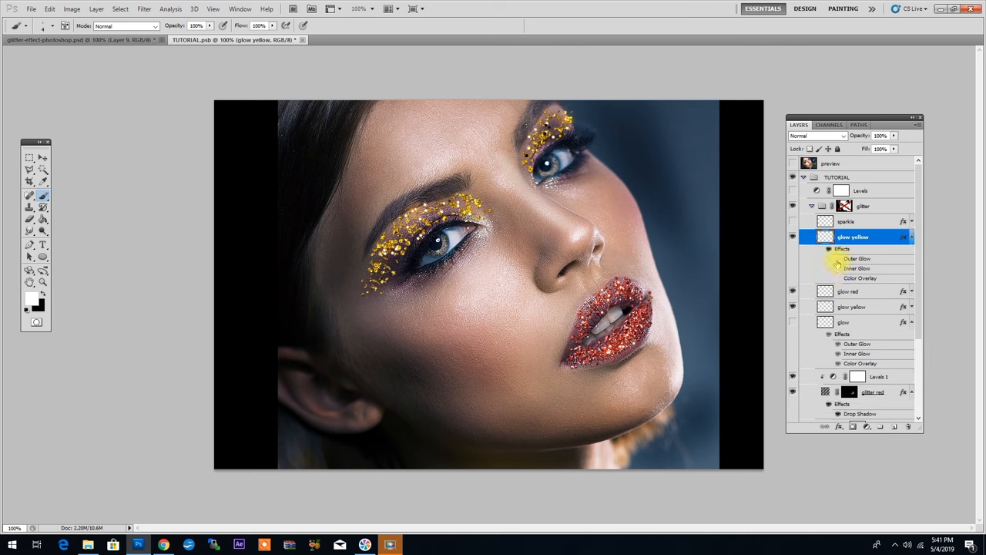
{"action": "mouse_move", "coordinate": [838, 291]}
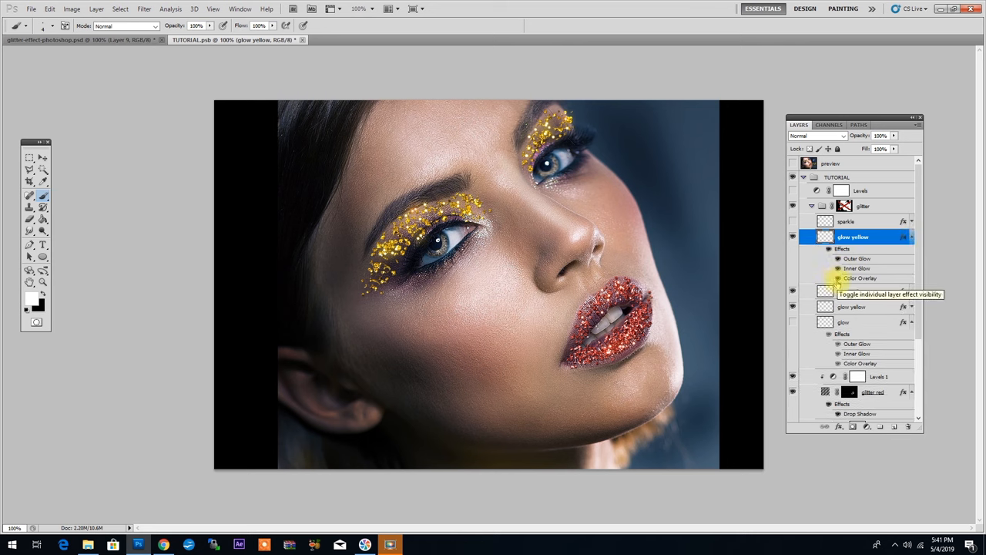
{"action": "mouse_move", "coordinate": [859, 277]}
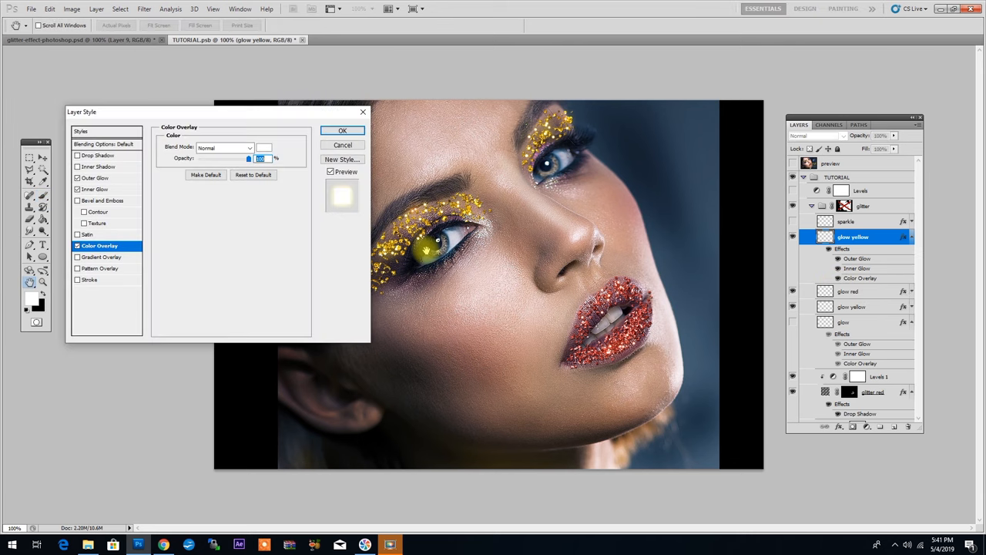
- Set the glow yellow layer's colour overlay, inner glow and outer glow colours to warm yellow
{"action": "left_click", "coordinate": [263, 147]}
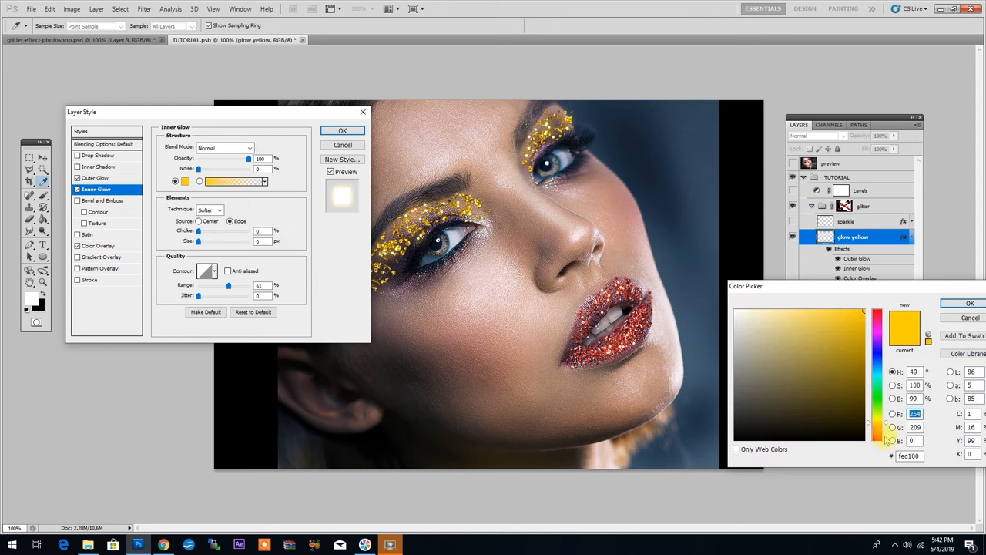
{"action": "left_click", "coordinate": [96, 177]}
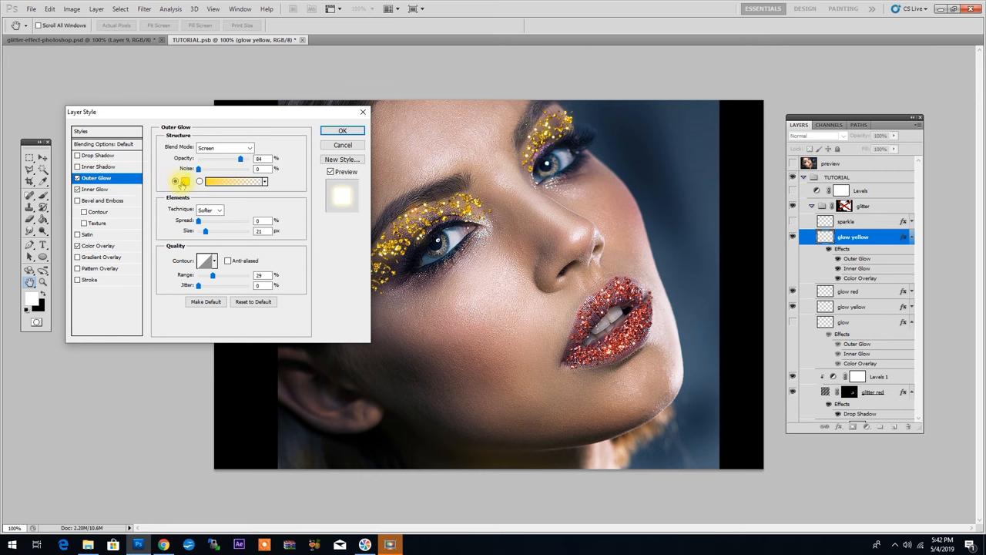
{"action": "left_click", "coordinate": [185, 182]}
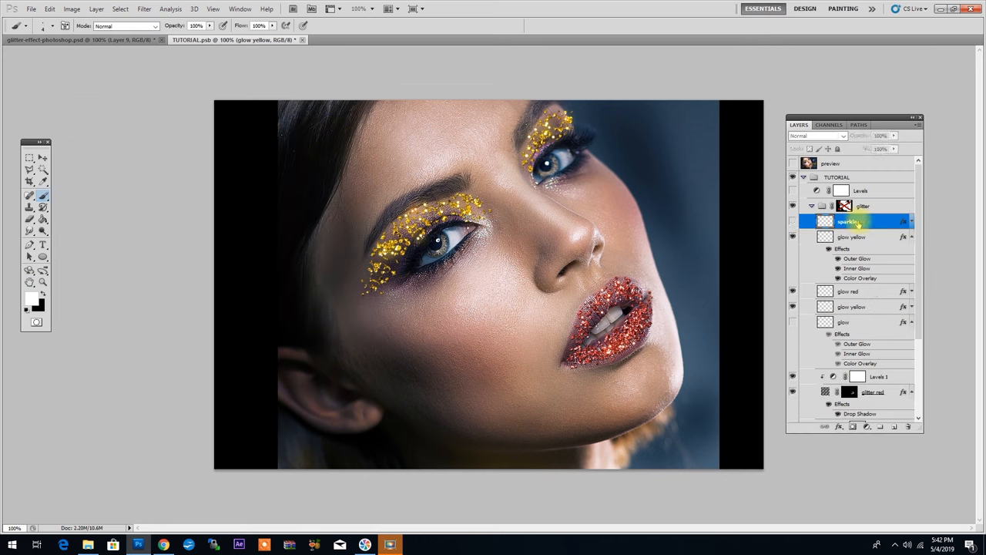
- Show the highlight layer and blend it over the portrait in Overlay mode
{"action": "left_click", "coordinate": [17, 25]}
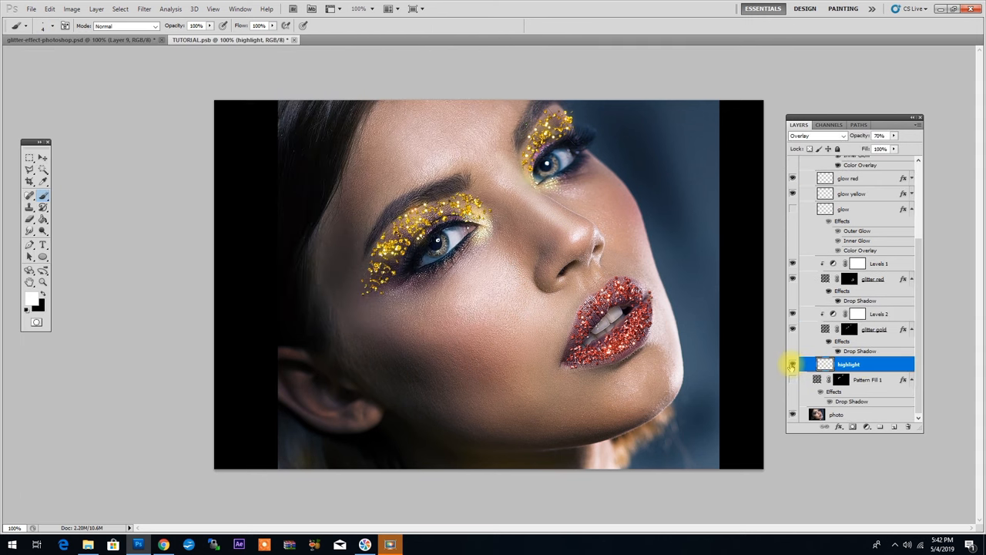
{"action": "left_click", "coordinate": [841, 136]}
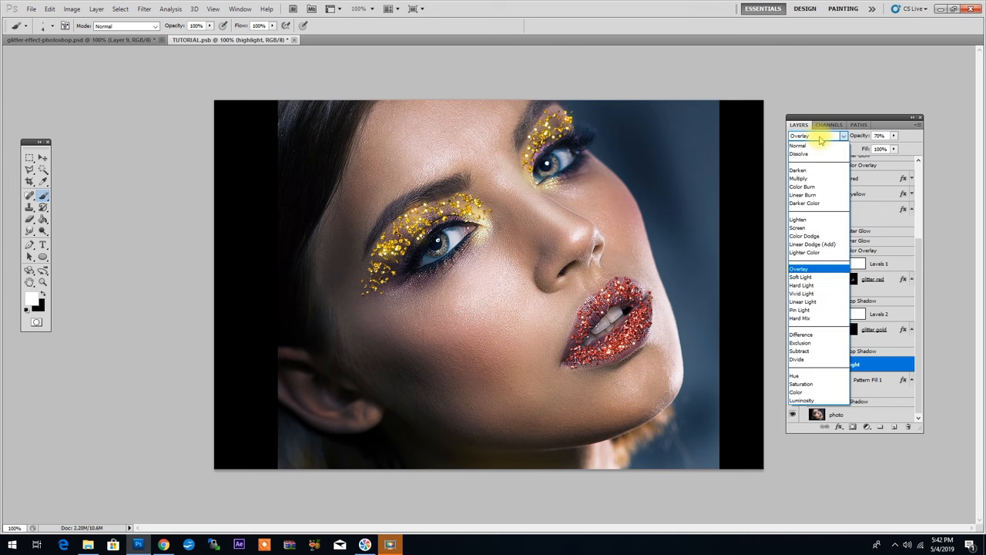
{"action": "left_click", "coordinate": [798, 268]}
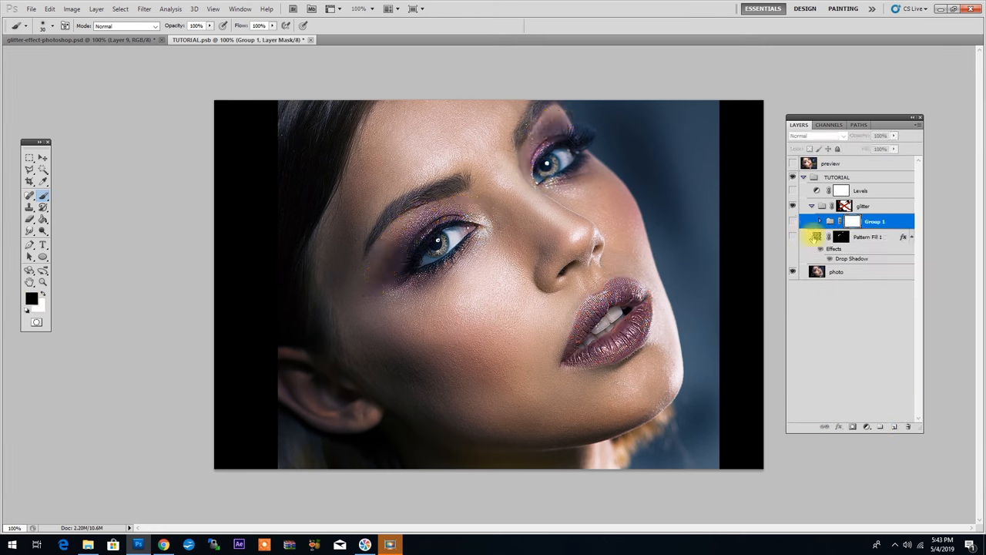
- Apply the merged RGB image into Group 1's layer mask in Multiply mode via Apply Image
{"action": "left_click", "coordinate": [71, 9]}
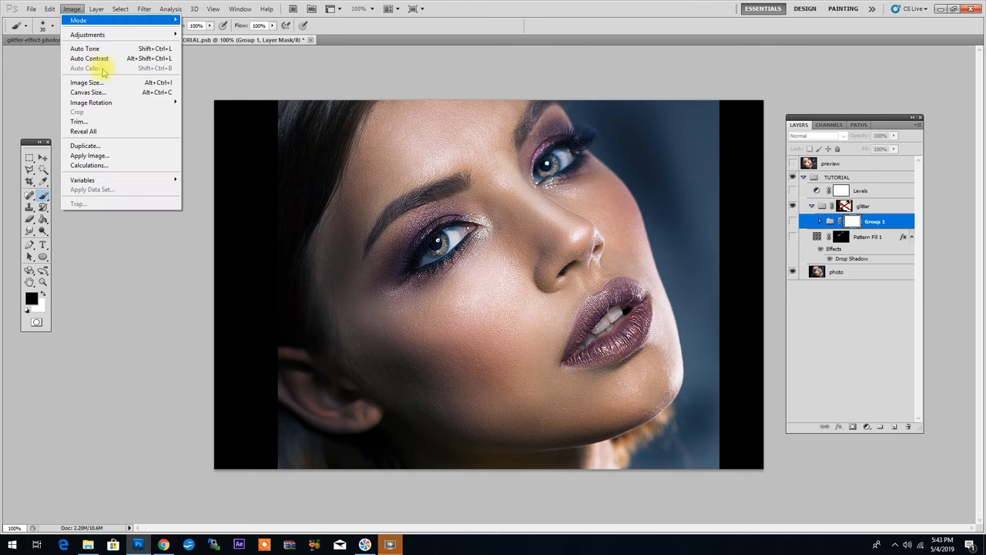
{"action": "left_click", "coordinate": [90, 154]}
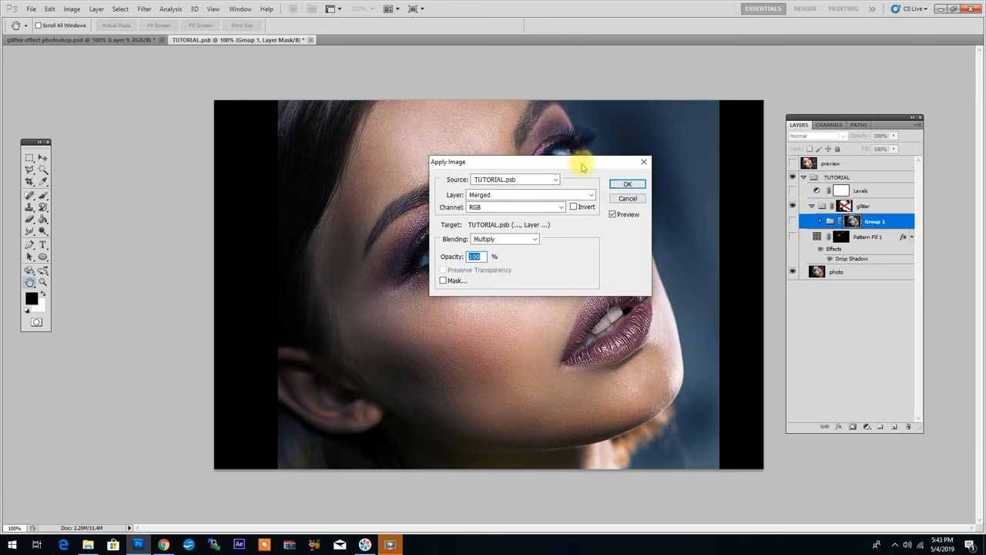
{"action": "left_click", "coordinate": [627, 183]}
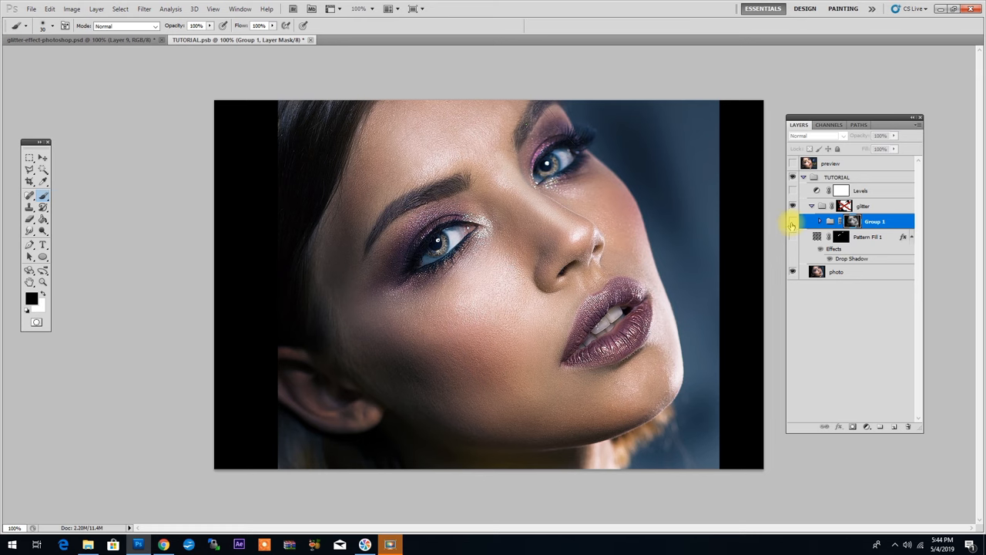
{"action": "mouse_move", "coordinate": [792, 225]}
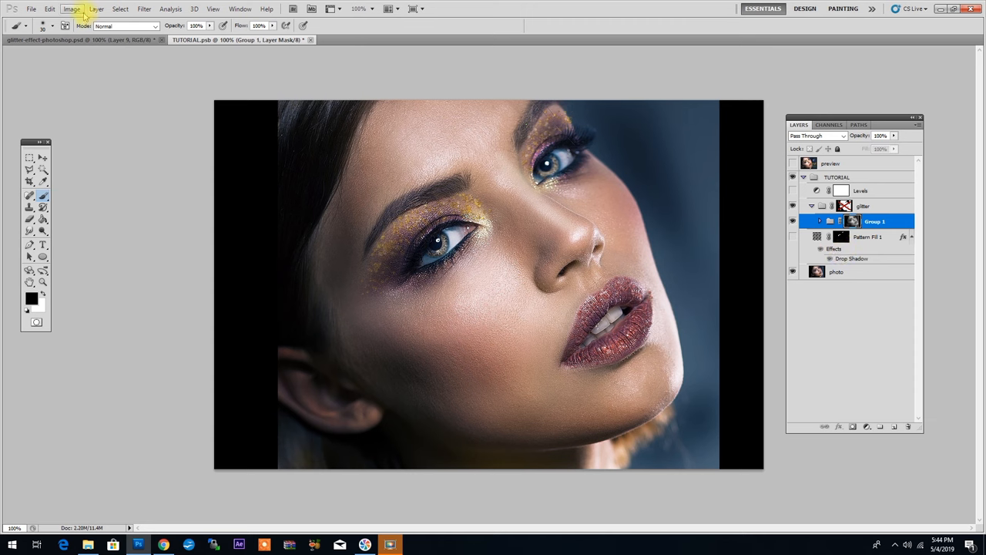
- Tighten the mask's Levels by raising the black input and lowering the white input point
{"action": "left_click", "coordinate": [71, 10]}
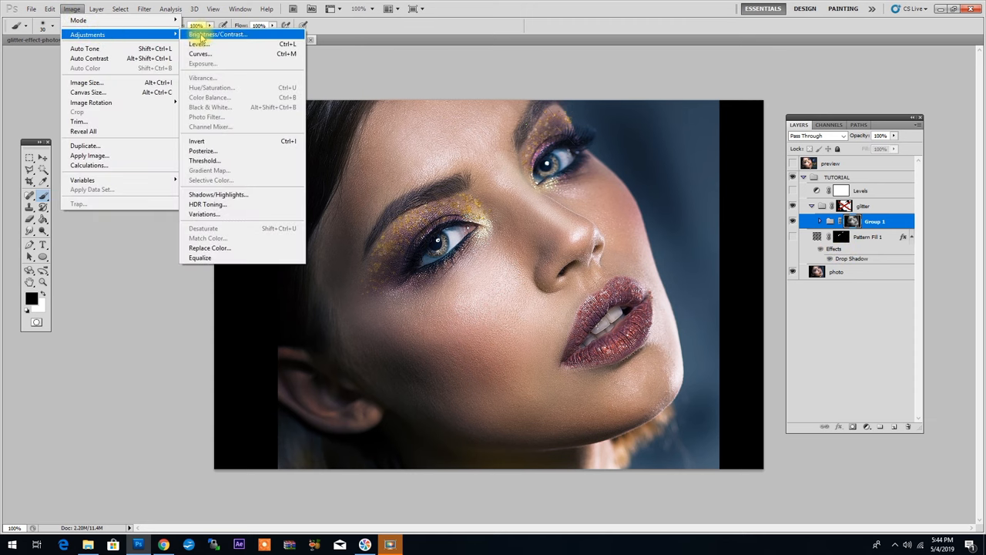
{"action": "left_click", "coordinate": [198, 43]}
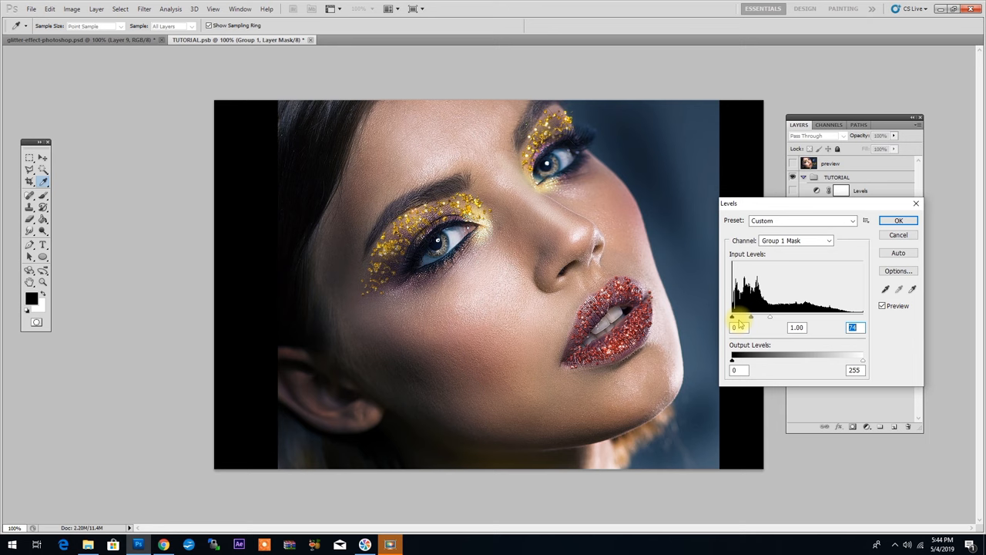
{"action": "left_click_drag", "start_coordinate": [732, 317], "coordinate": [741, 317]}
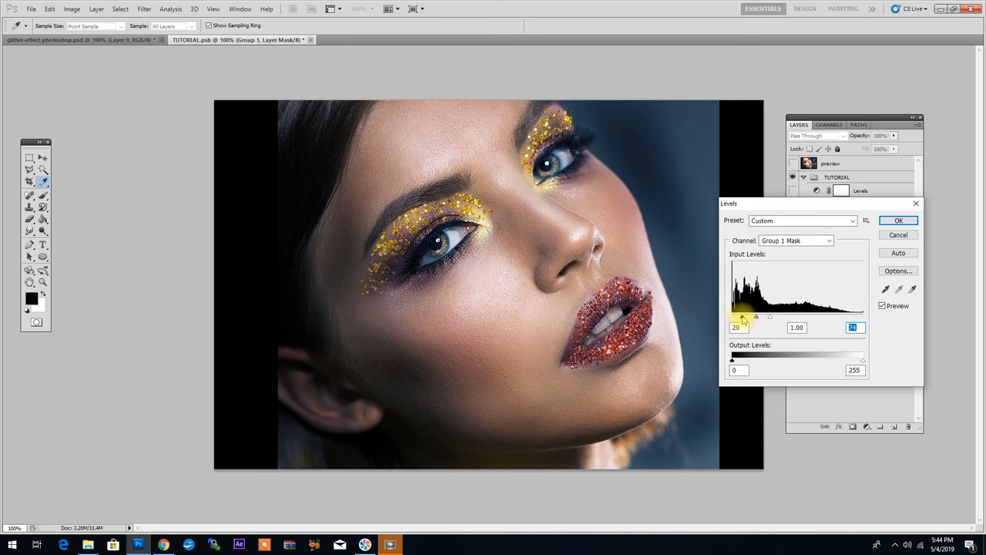
{"action": "left_click_drag", "start_coordinate": [743, 318], "coordinate": [739, 317]}
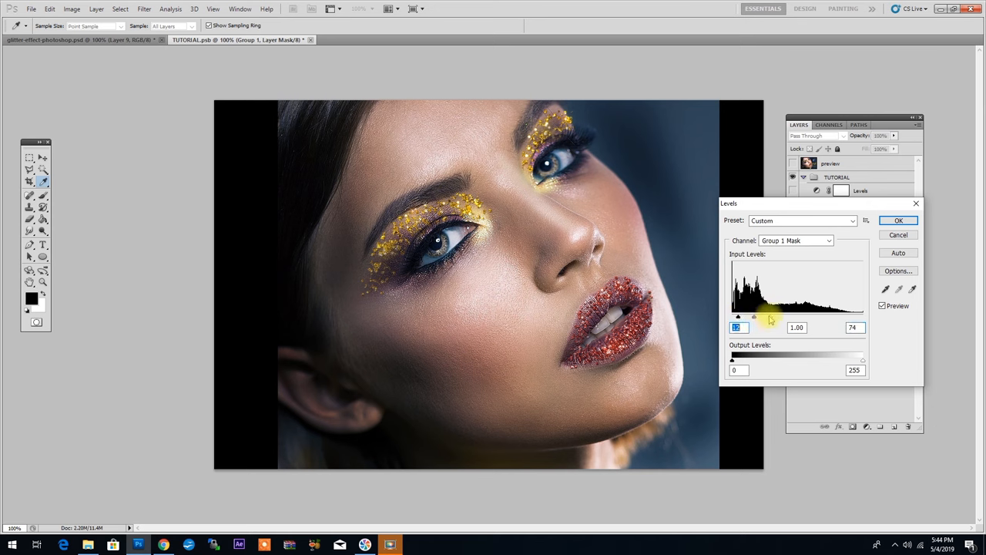
{"action": "left_click_drag", "start_coordinate": [770, 316], "coordinate": [829, 318]}
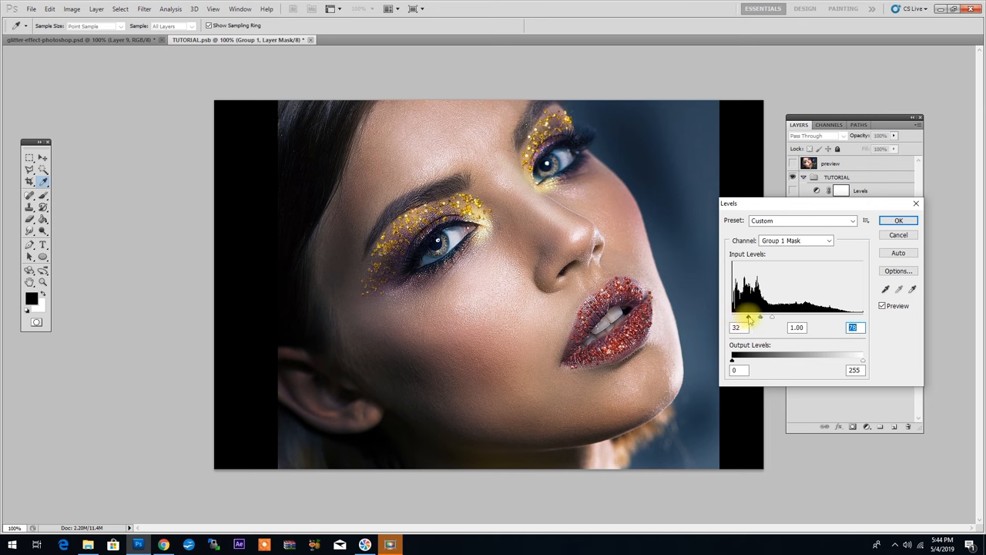
{"action": "left_click", "coordinate": [898, 220]}
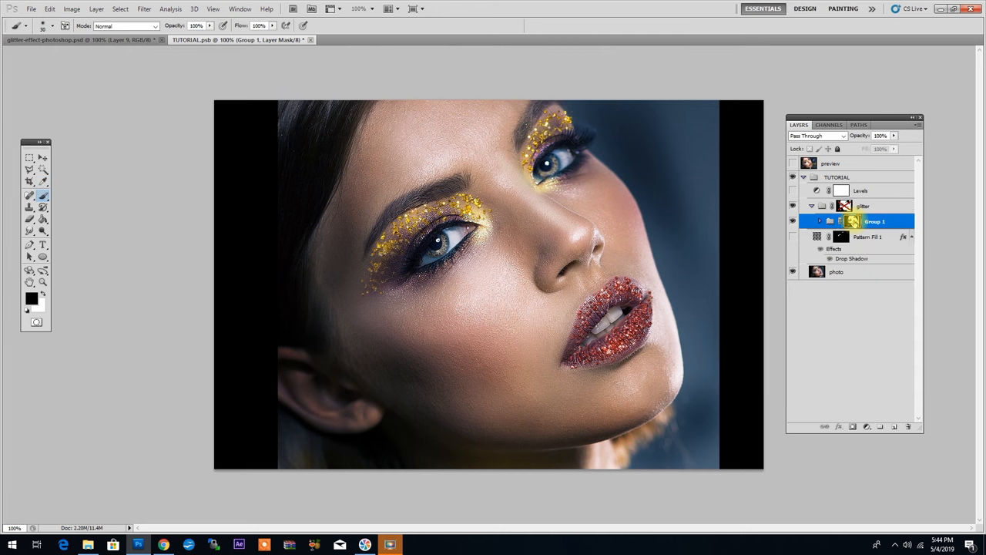